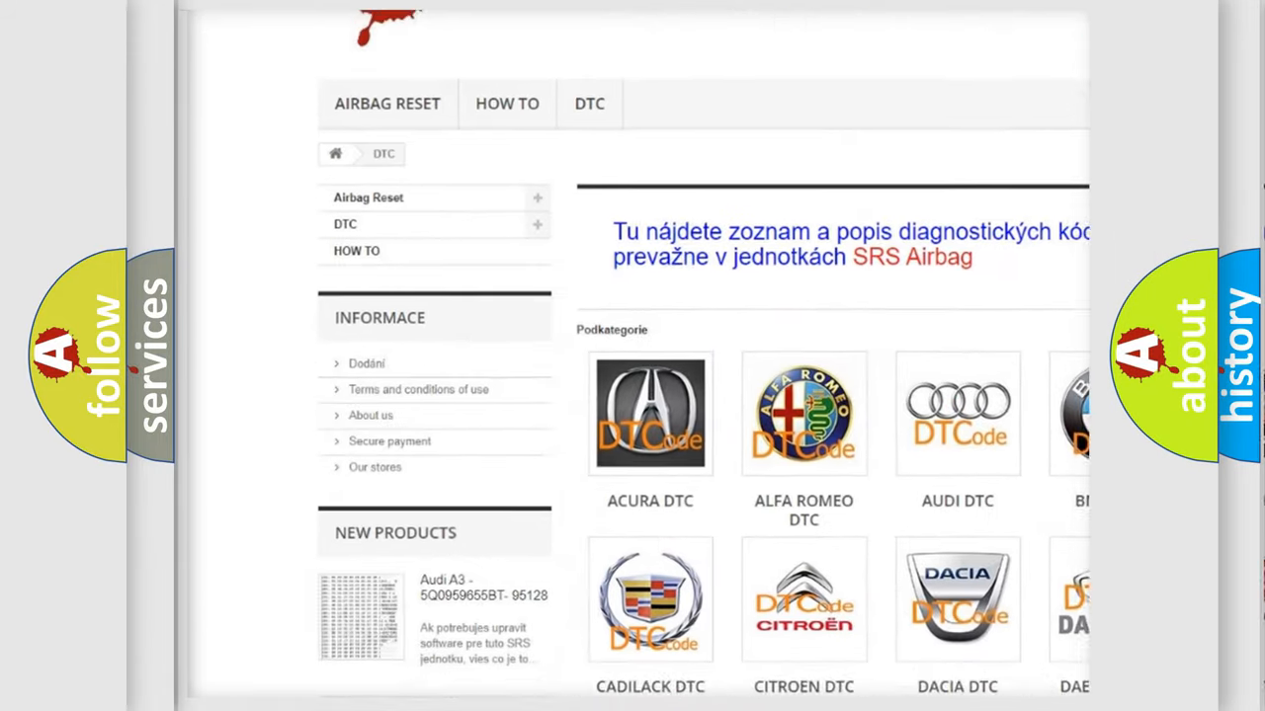
pyautogui.scroll(-3)
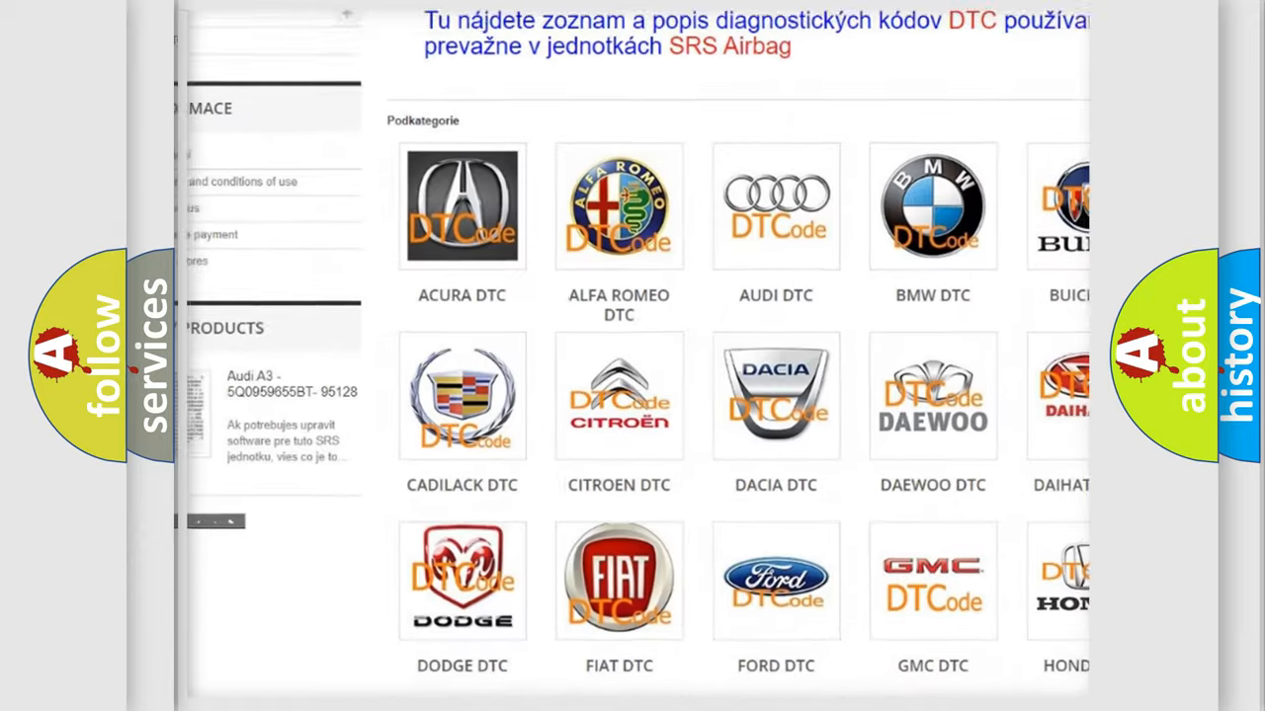